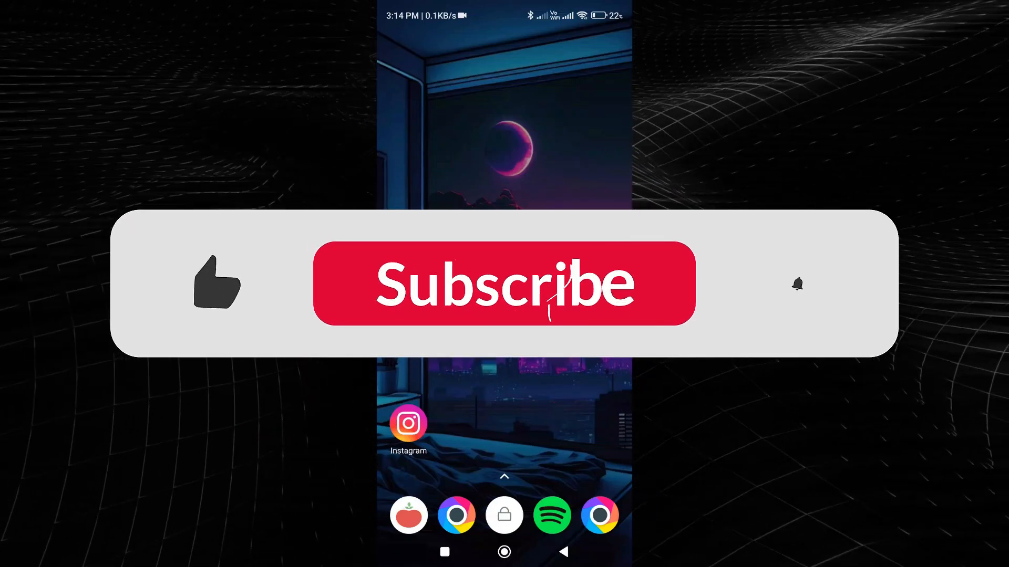
Pull down the quick settings panel over the home screen with Bluetooth already on.
{"action": "left_click", "coordinate": [504, 283]}
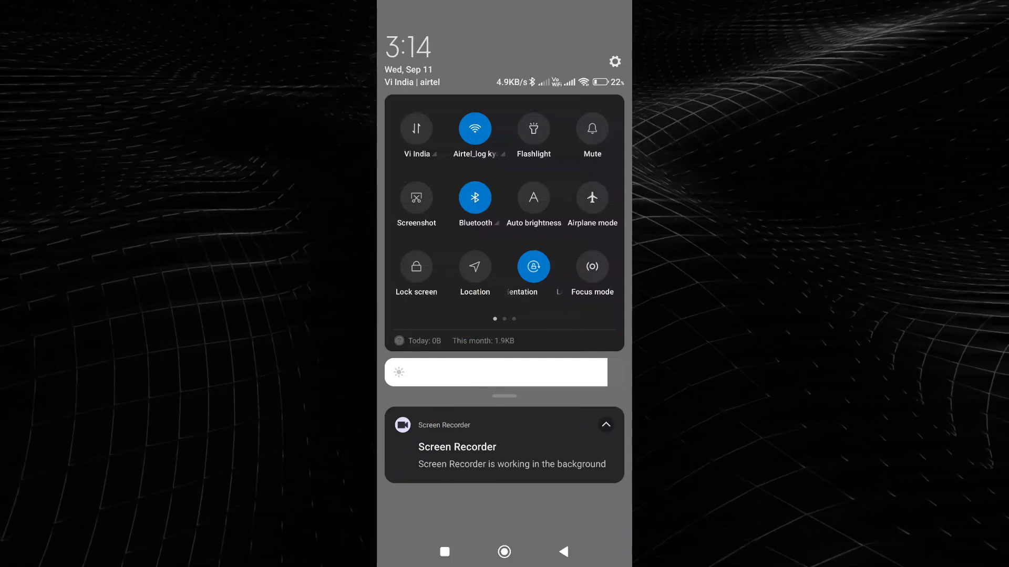
Go from the Bluetooth tile's device popup to the full Bluetooth settings page via More settings.
{"action": "left_click", "coordinate": [474, 197]}
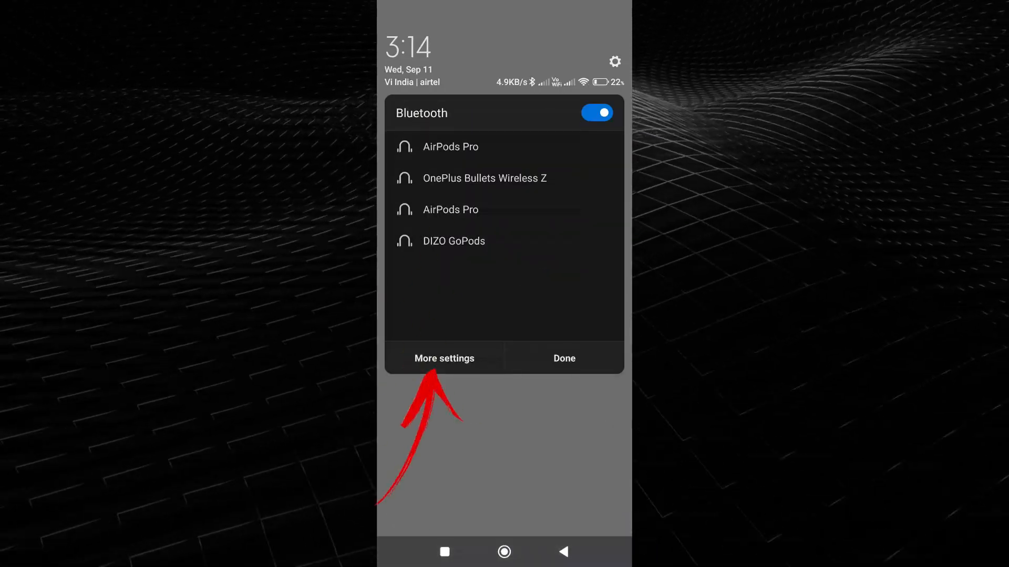
{"action": "left_click", "coordinate": [444, 358]}
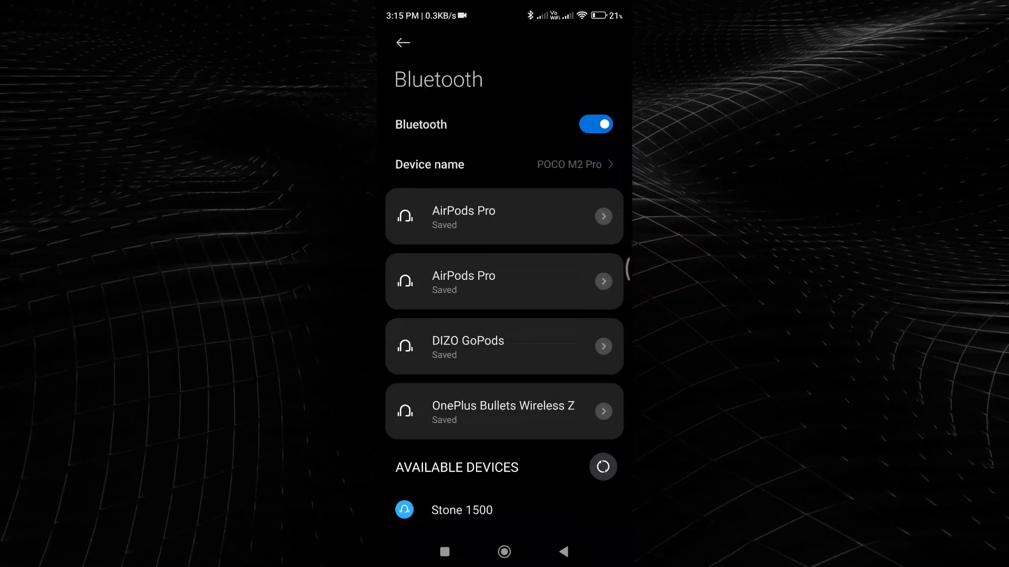
Select Stone 1500 under Available devices so its pairing confirmation prompt appears.
{"action": "scroll", "scroll_direction": "down", "scroll_amount": 3}
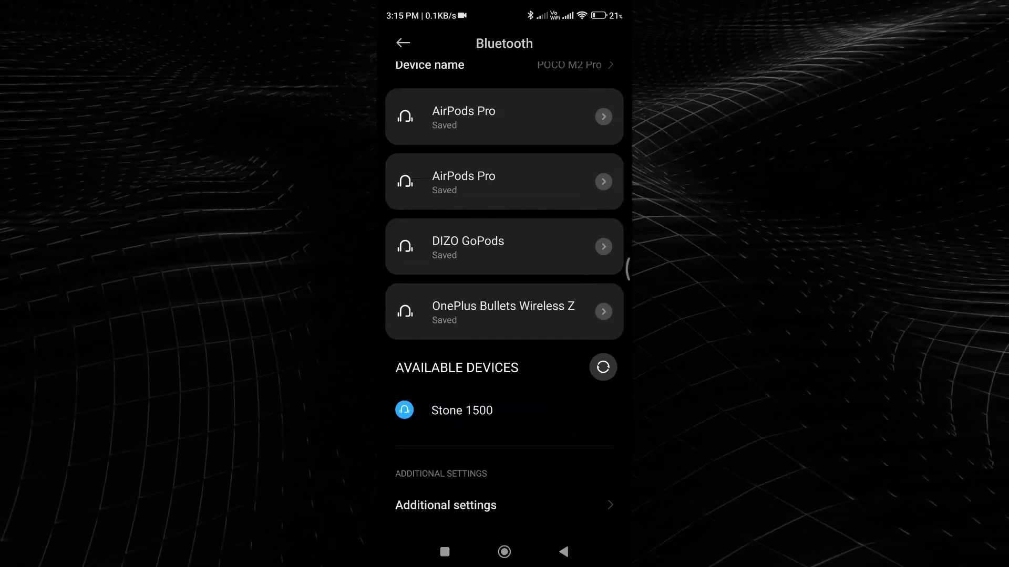
{"action": "left_click", "coordinate": [461, 410]}
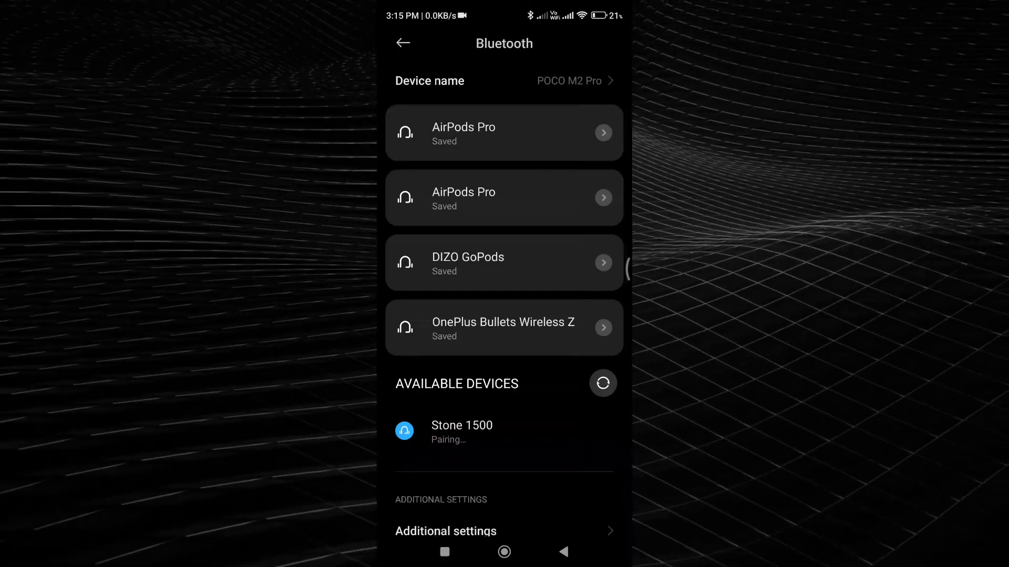
{"action": "left_click", "coordinate": [462, 431]}
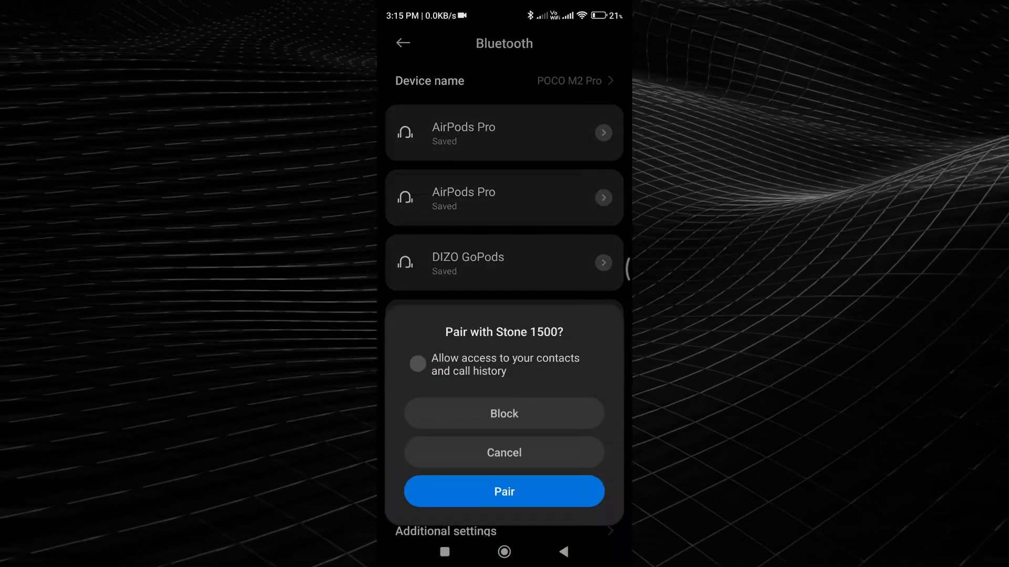
Accept pairing with Stone 1500, then unpair it from its details so it returns to Available devices.
{"action": "left_click", "coordinate": [504, 492]}
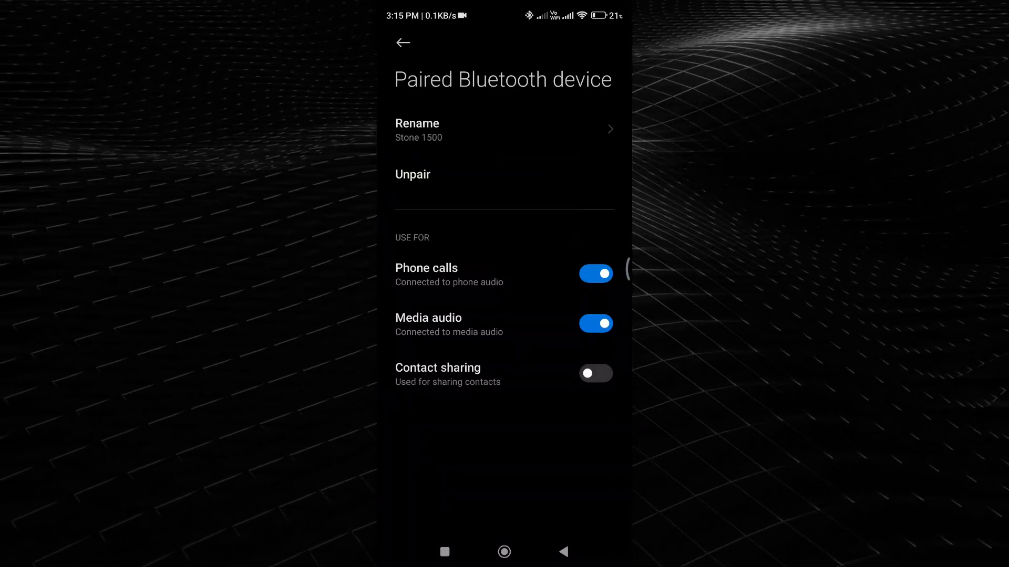
{"action": "left_click", "coordinate": [402, 42]}
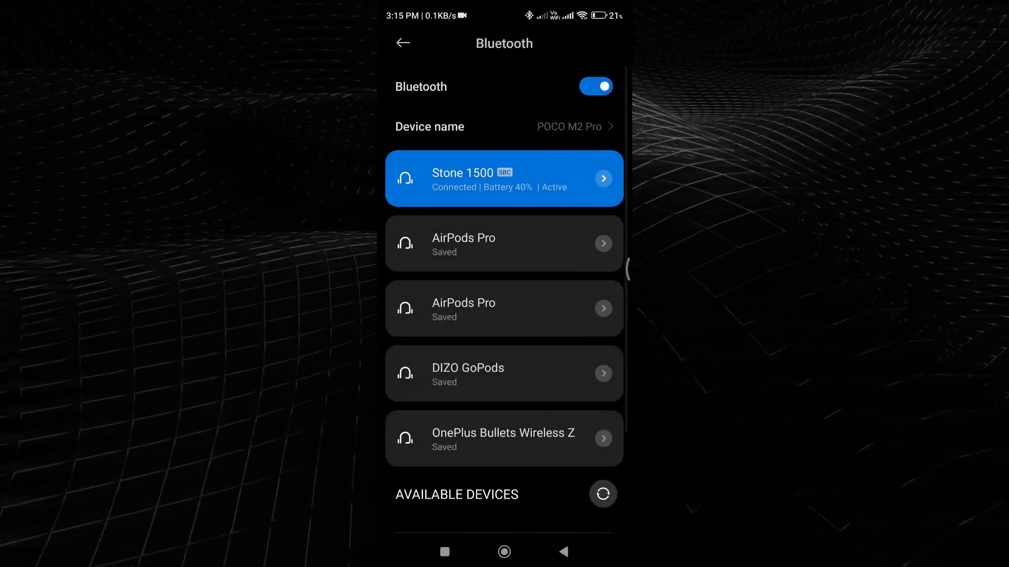
{"action": "left_click", "coordinate": [504, 179]}
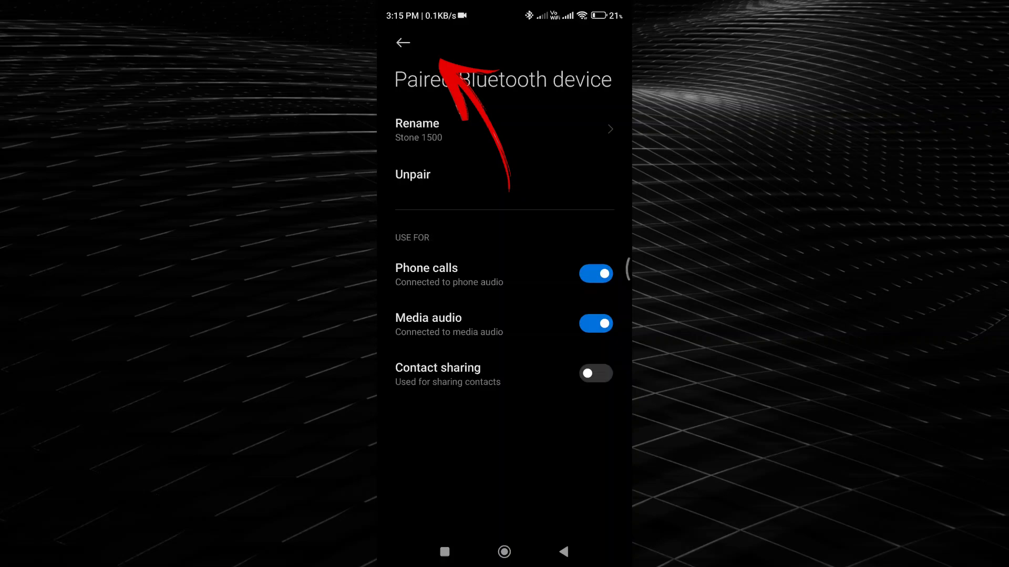
{"action": "left_click", "coordinate": [402, 42]}
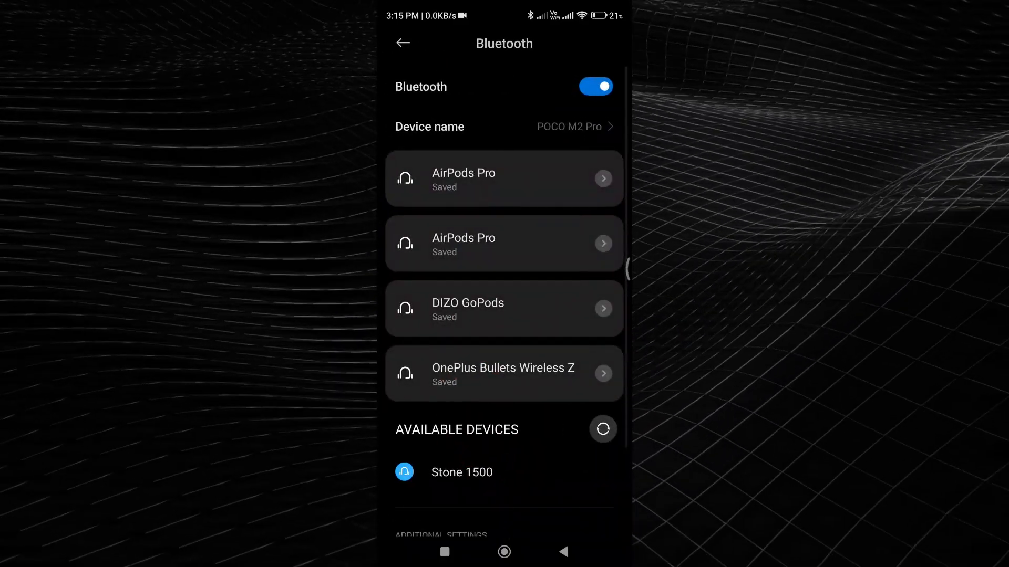
Select Stone 1500 from Available devices again and accept its Pair request.
{"action": "left_click", "coordinate": [460, 472]}
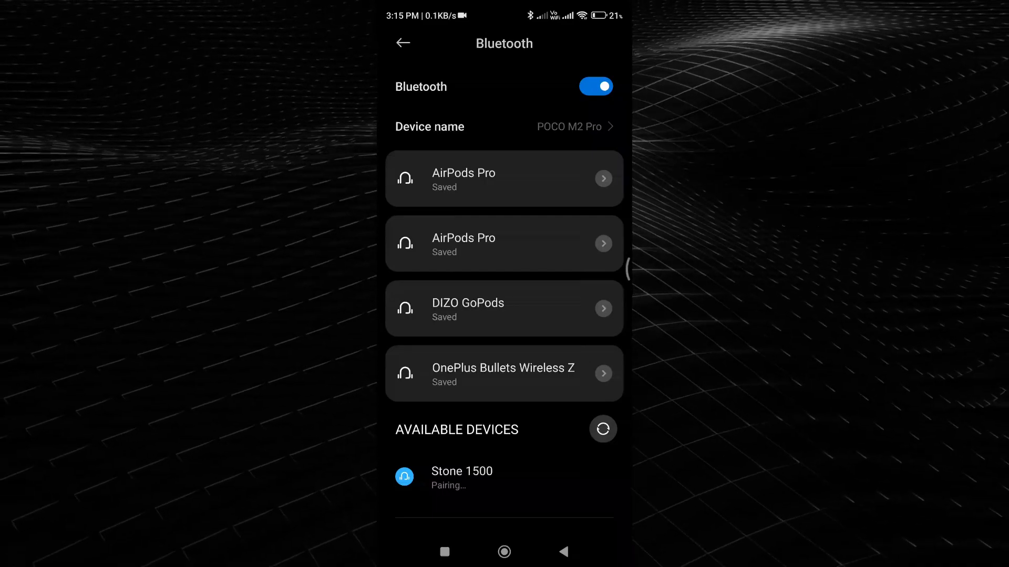
{"action": "left_click", "coordinate": [461, 476]}
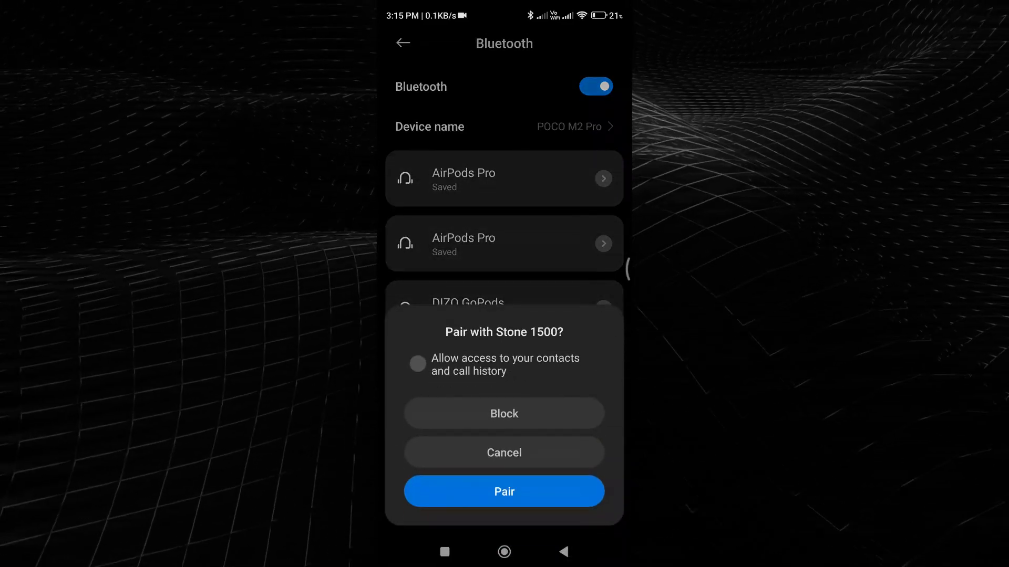
{"action": "left_click", "coordinate": [503, 491]}
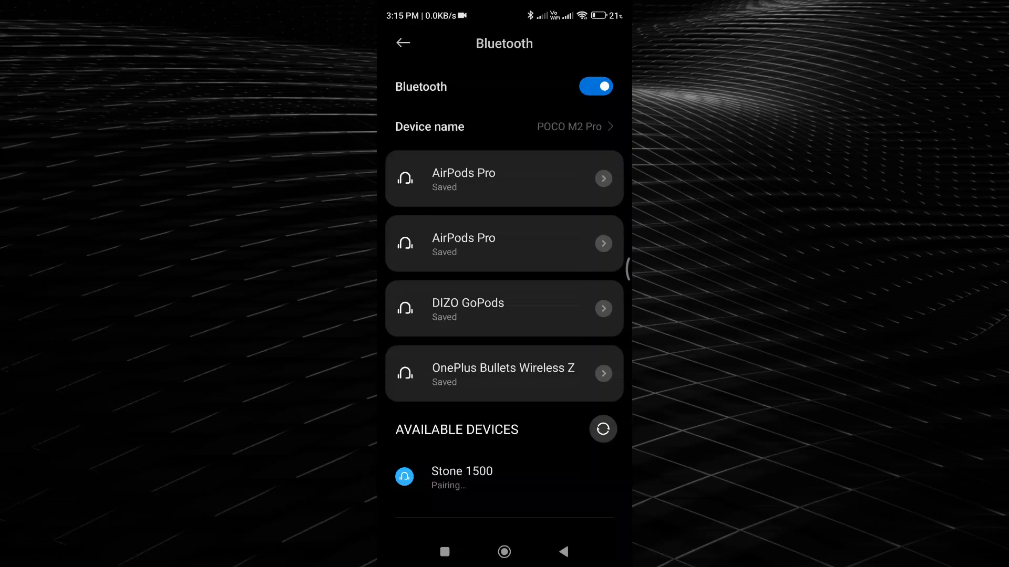